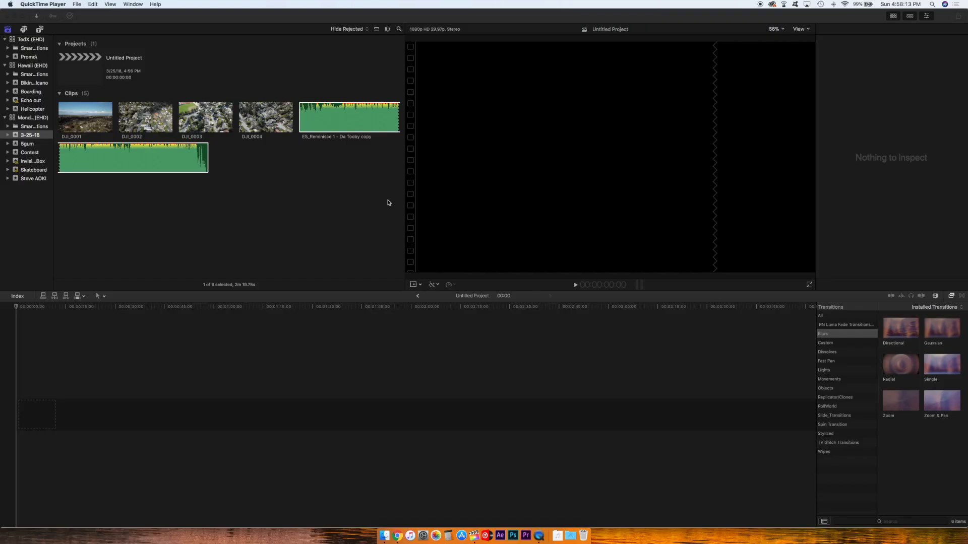
{"action": "mouse_move", "coordinate": [314, 124]}
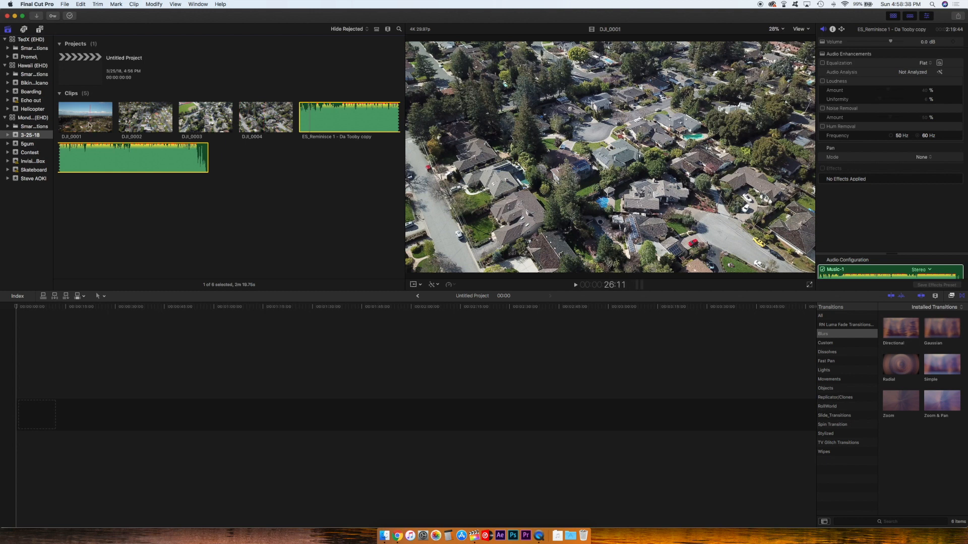
{"action": "mouse_move", "coordinate": [85, 118]}
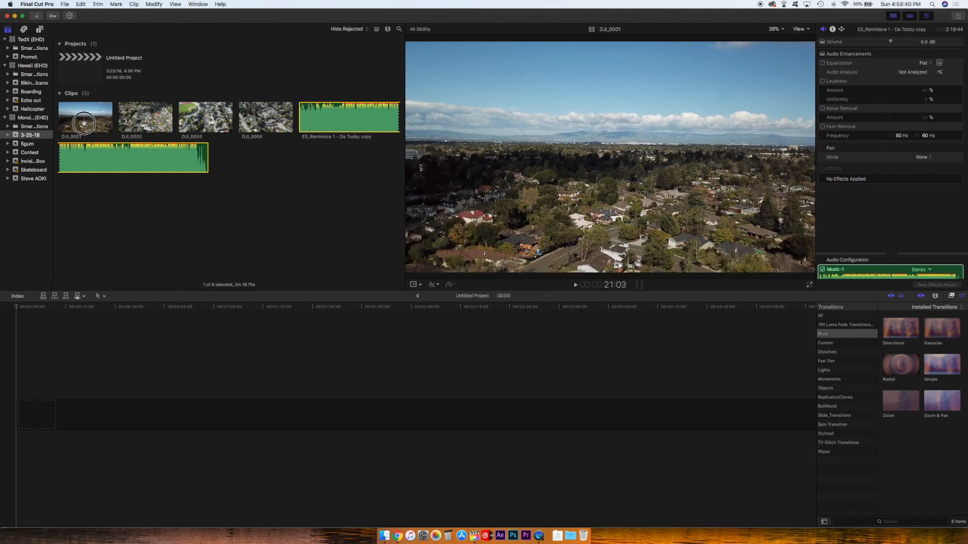
Select the DJI_0001 drone clip in the browser.
{"action": "left_click", "coordinate": [84, 115]}
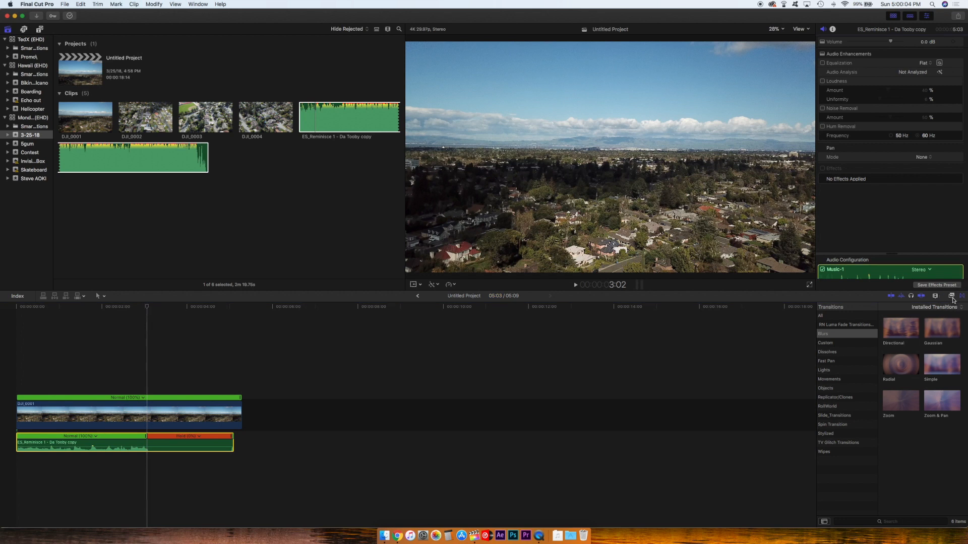
Apply the Cathedral effect from the Audio Spaces effects to the song clip.
{"action": "left_click", "coordinate": [935, 296]}
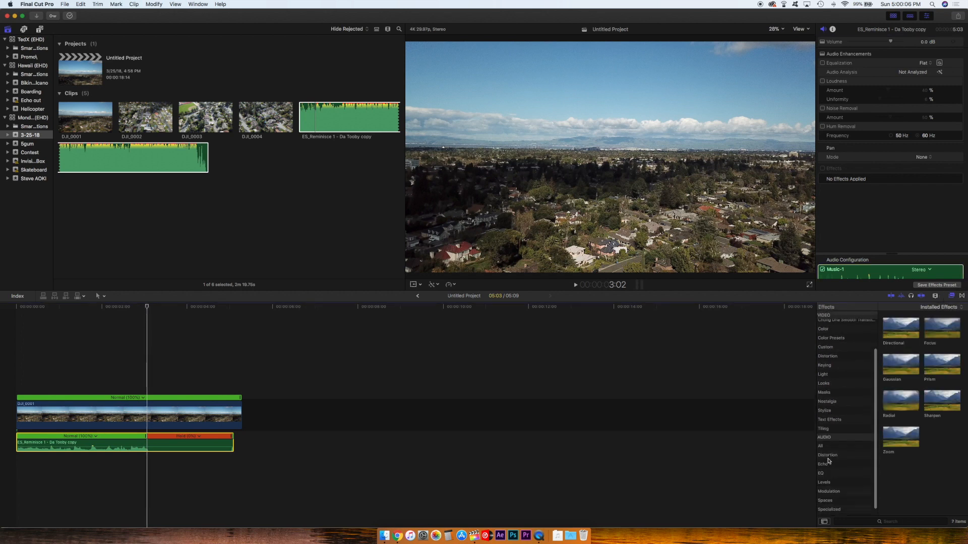
{"action": "left_click", "coordinate": [825, 493]}
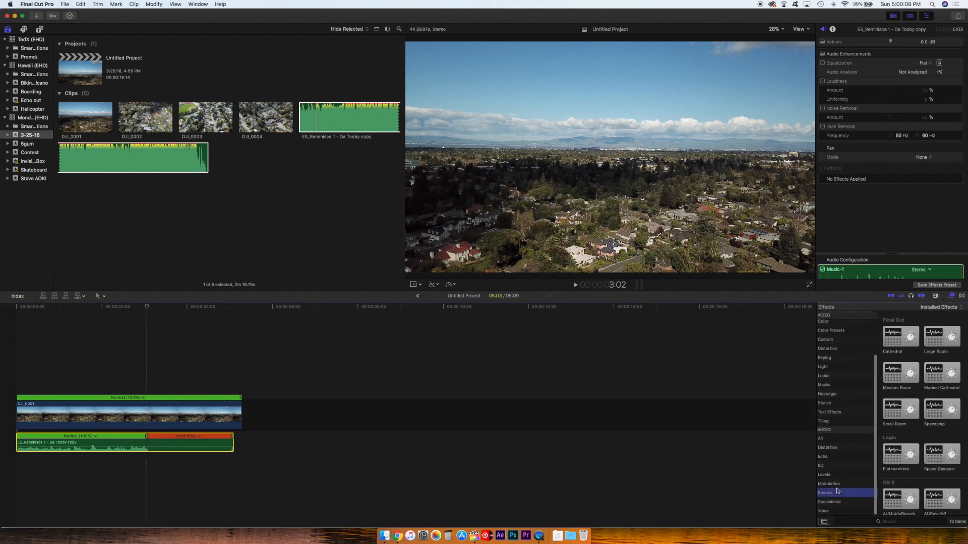
{"action": "left_click", "coordinate": [899, 335]}
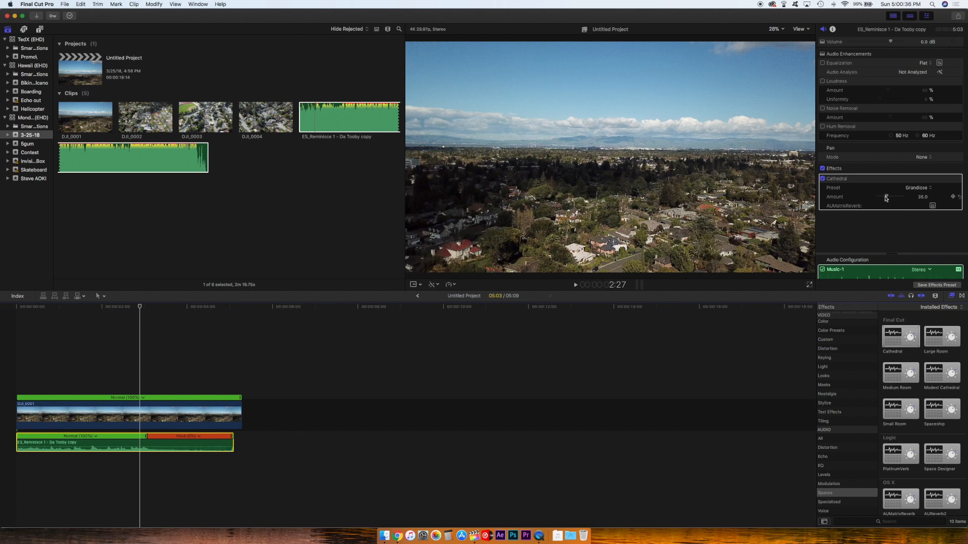
Drag the keyframed Cathedral Amount slider down toward 1.0, then readjust it.
{"action": "left_click_drag", "start_coordinate": [887, 197], "coordinate": [877, 197]}
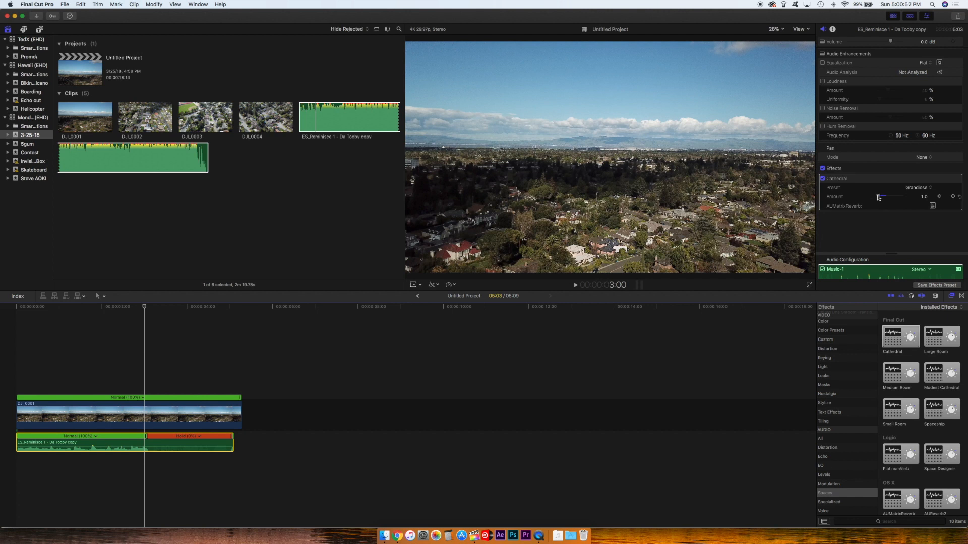
{"action": "left_click_drag", "start_coordinate": [879, 196], "coordinate": [894, 196]}
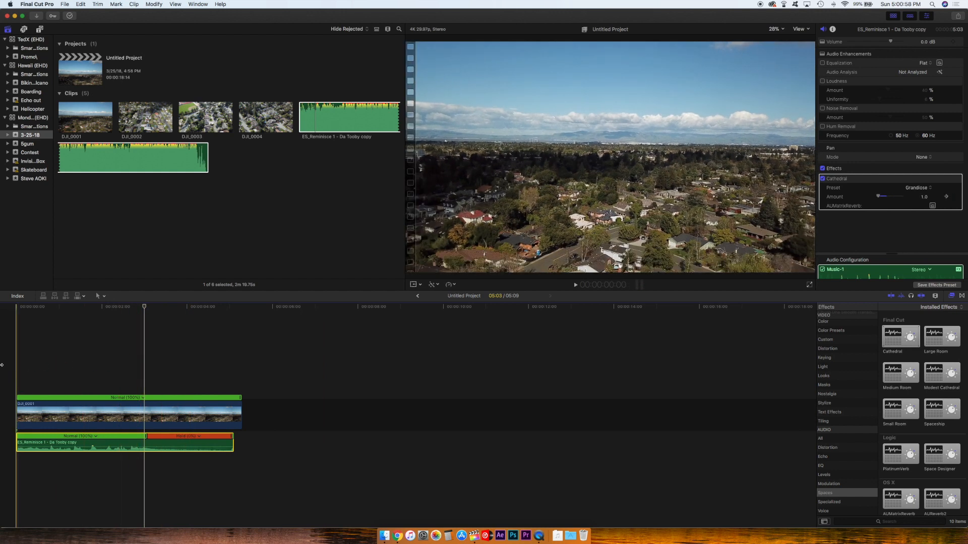
{"action": "left_click", "coordinate": [574, 284]}
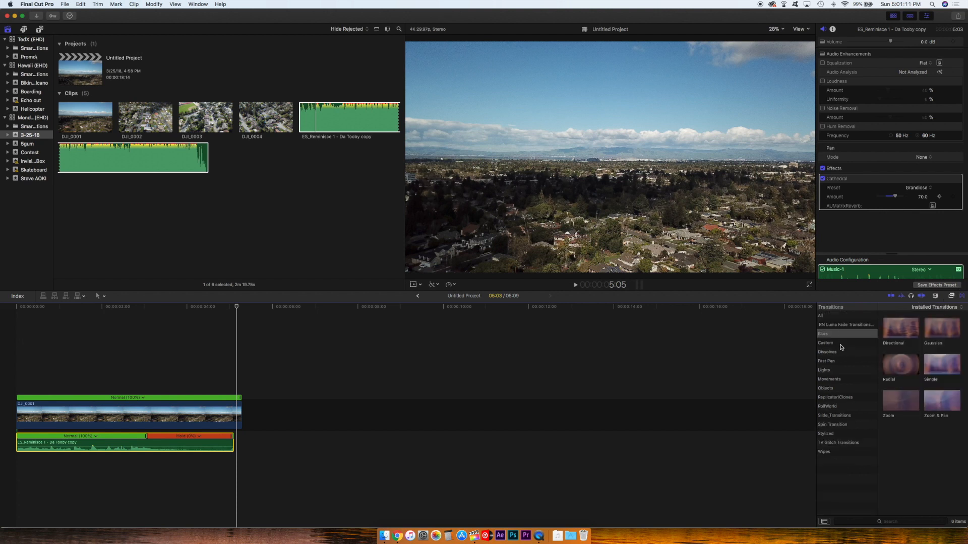
Add Fade To Color from Dissolves at DJI_0001's end and preview the fade.
{"action": "left_click", "coordinate": [827, 352]}
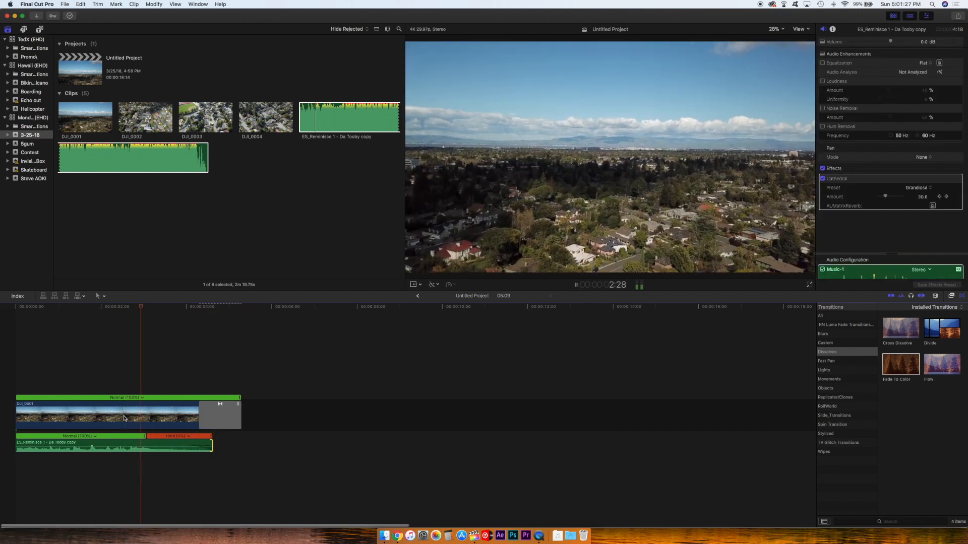
{"action": "left_click_drag", "start_coordinate": [884, 196], "coordinate": [895, 196]}
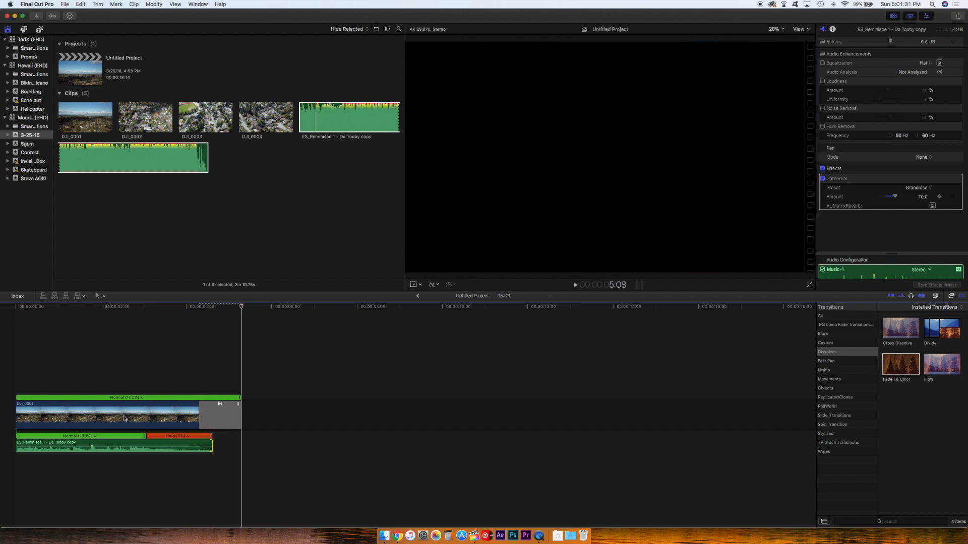
{"action": "left_click", "coordinate": [145, 410]}
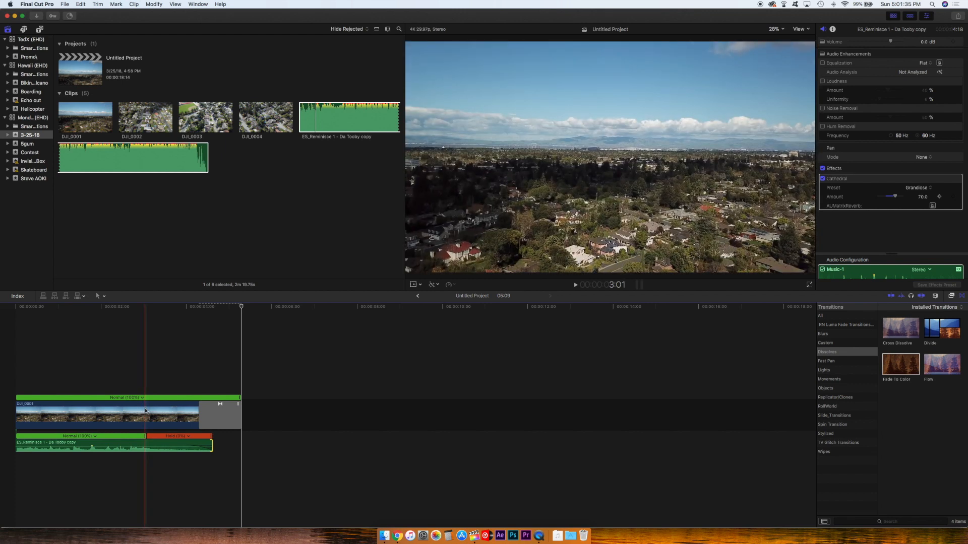